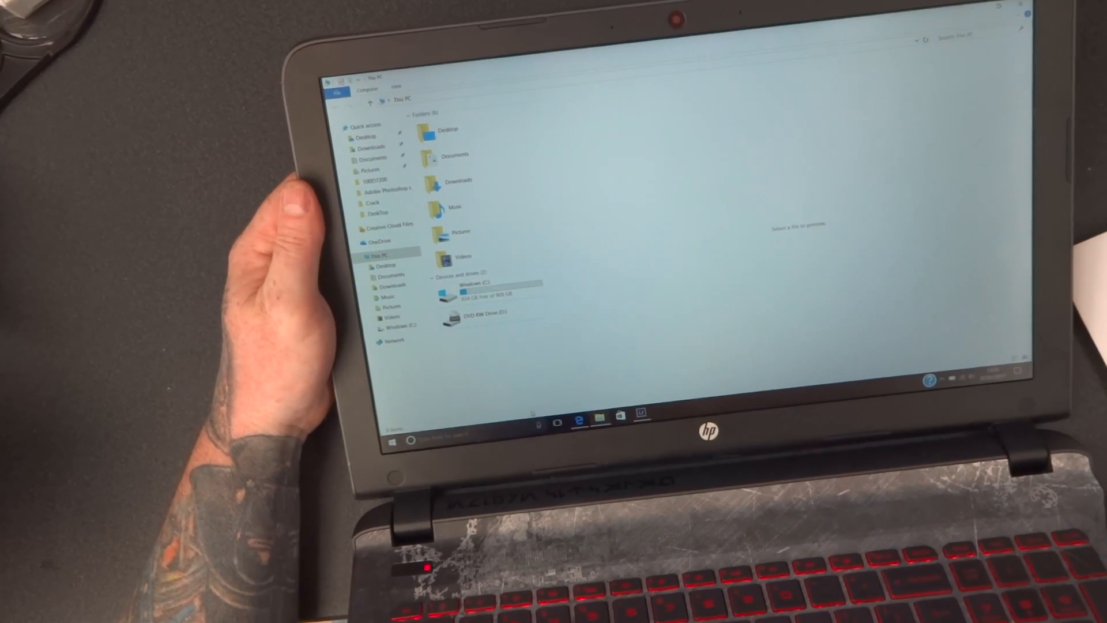
Launch the ShowBiz setup from the DVD RW Drive (D:) ShowBiz 3.5 disc.
click(479, 312)
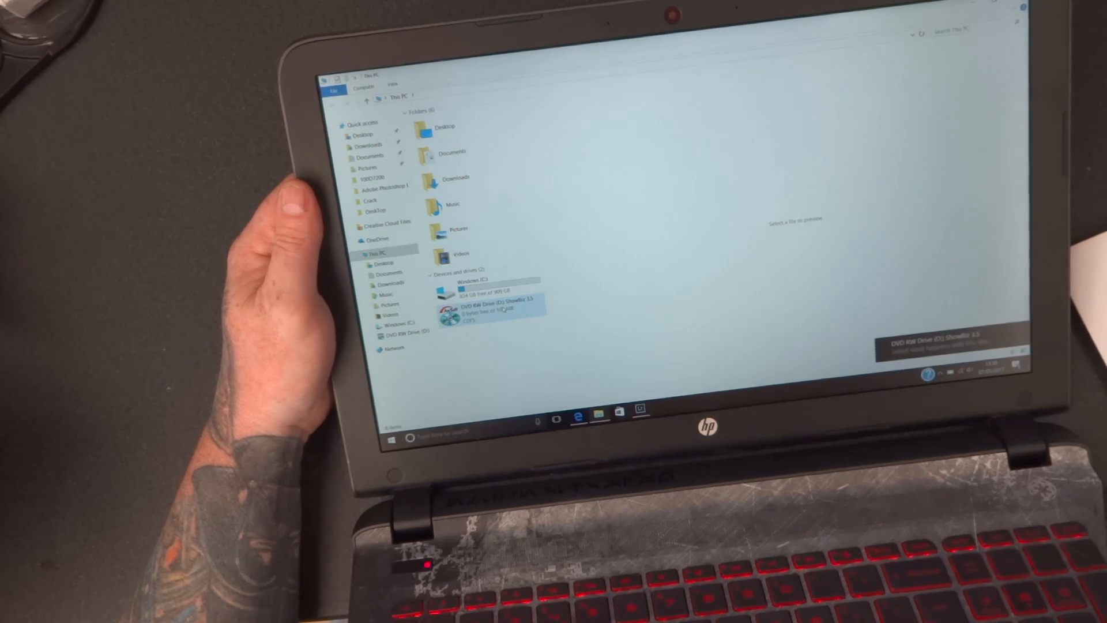
click(495, 302)
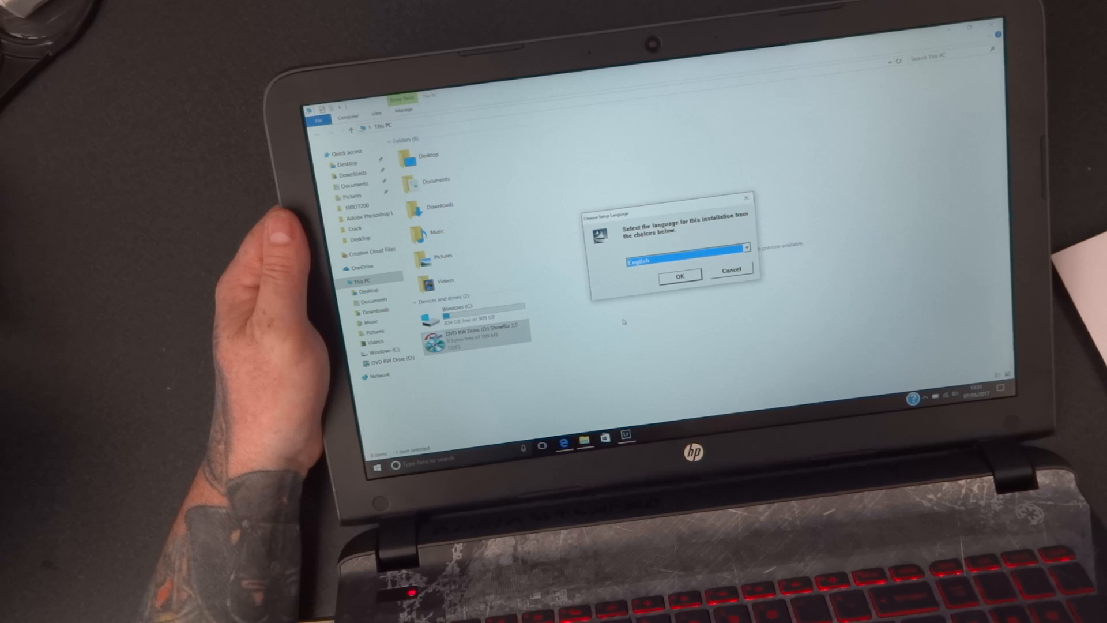
Keep English as setup language and continue past the welcome page to Customer Information.
click(681, 275)
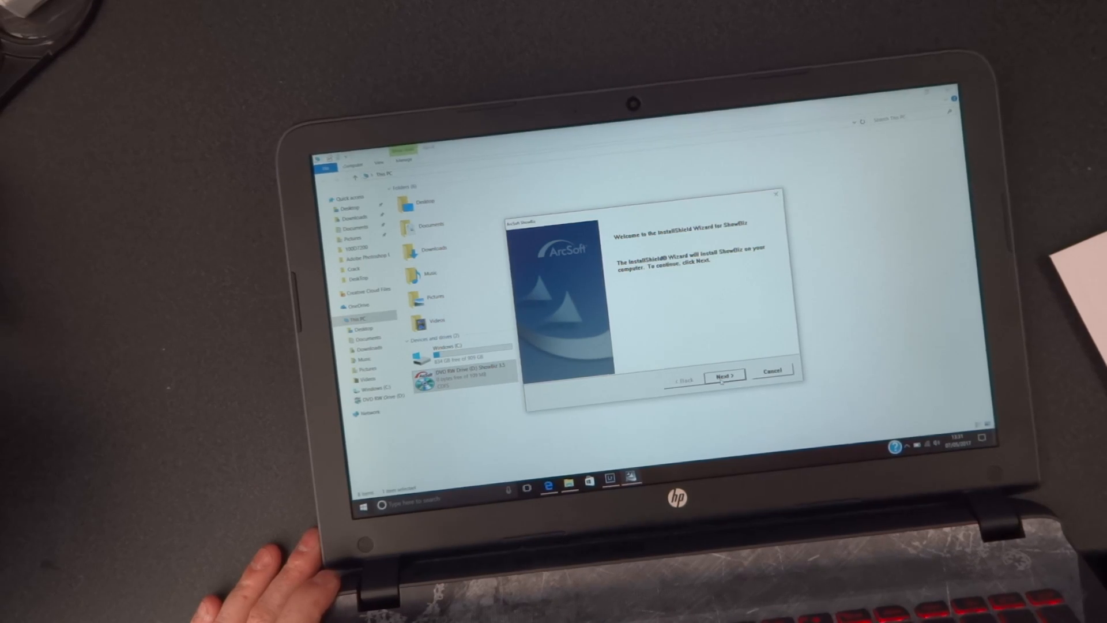
click(724, 374)
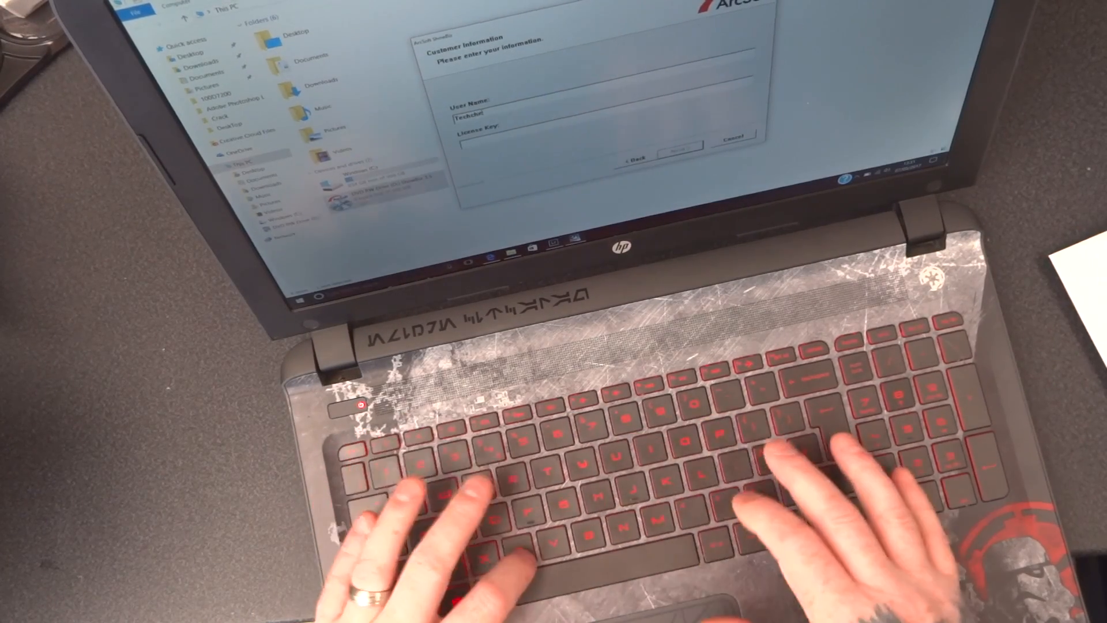
Enter the customer name ending 'cker' and licence key, reaching the destination folder page.
text(cker)
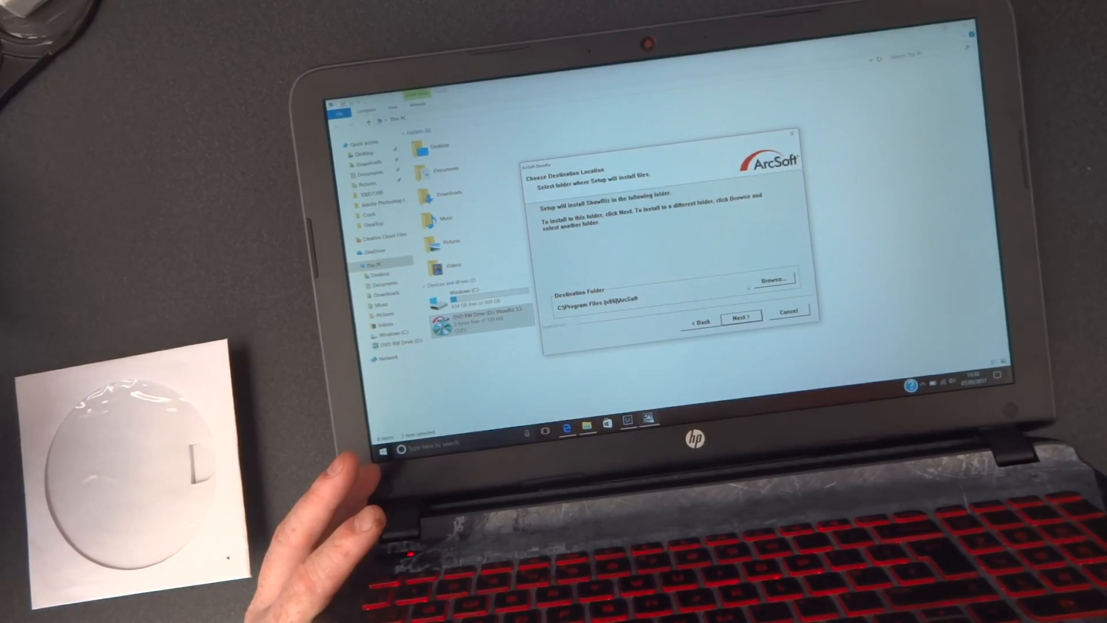
Accept C:\Program Files (x86)\ArcSoft and the ArcSoft ShowBiz program folder, letting setup complete.
click(740, 315)
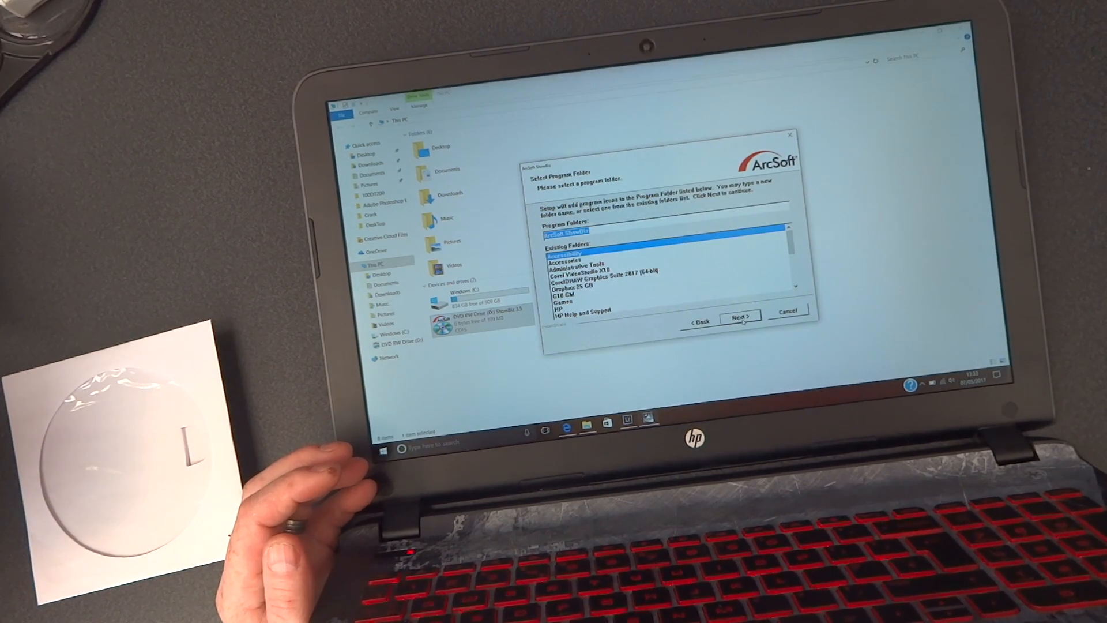
click(741, 320)
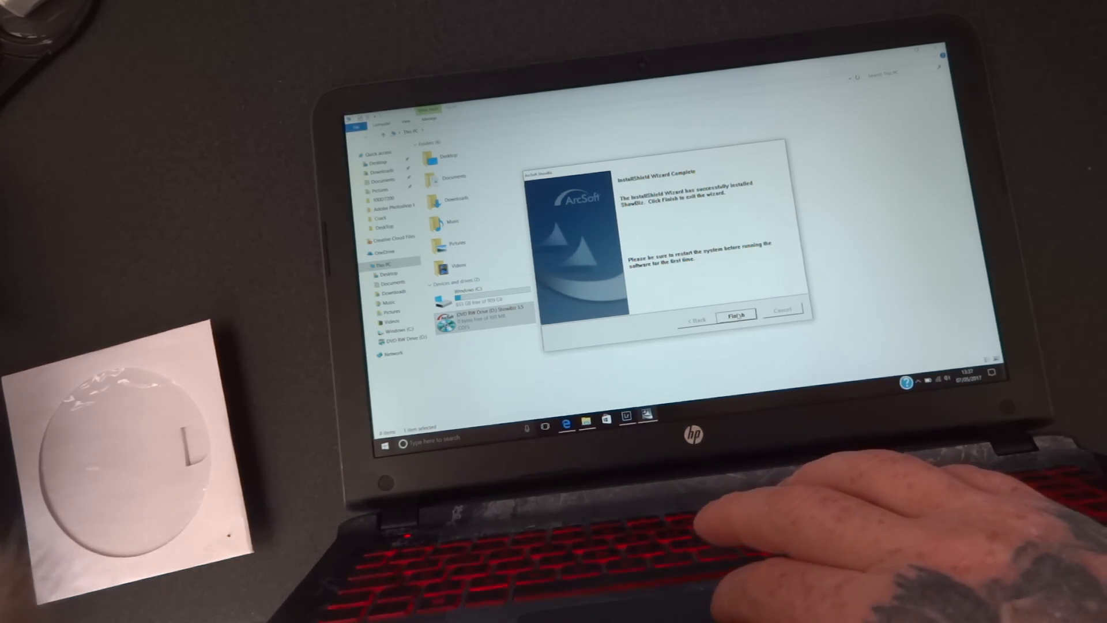
Finish the completed InstallShield wizard, returning to This PC in File Explorer.
click(736, 313)
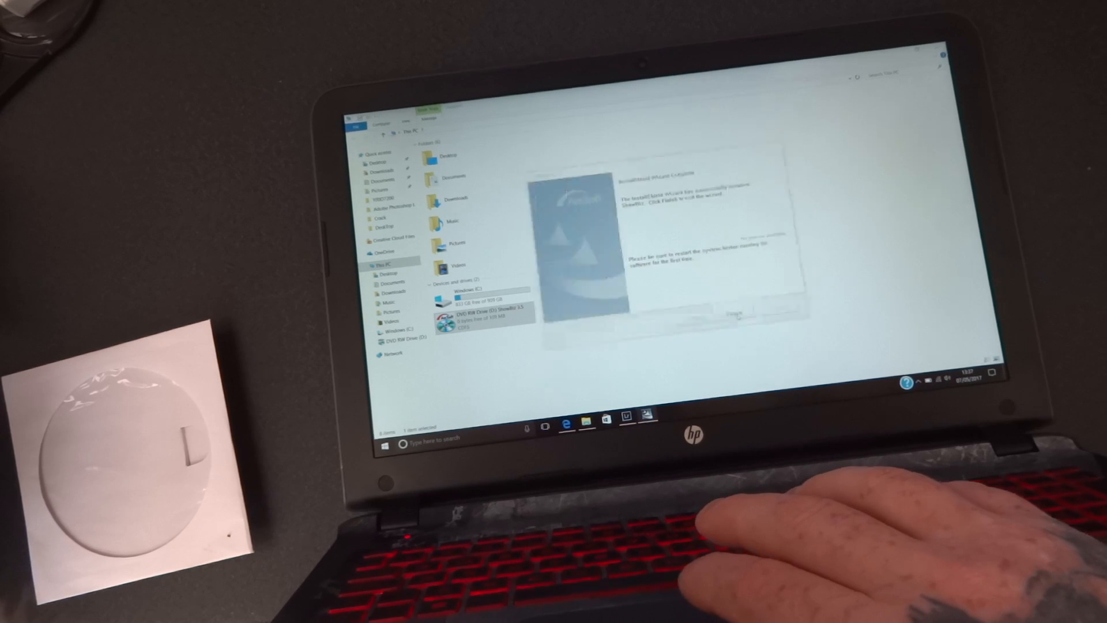
click(734, 313)
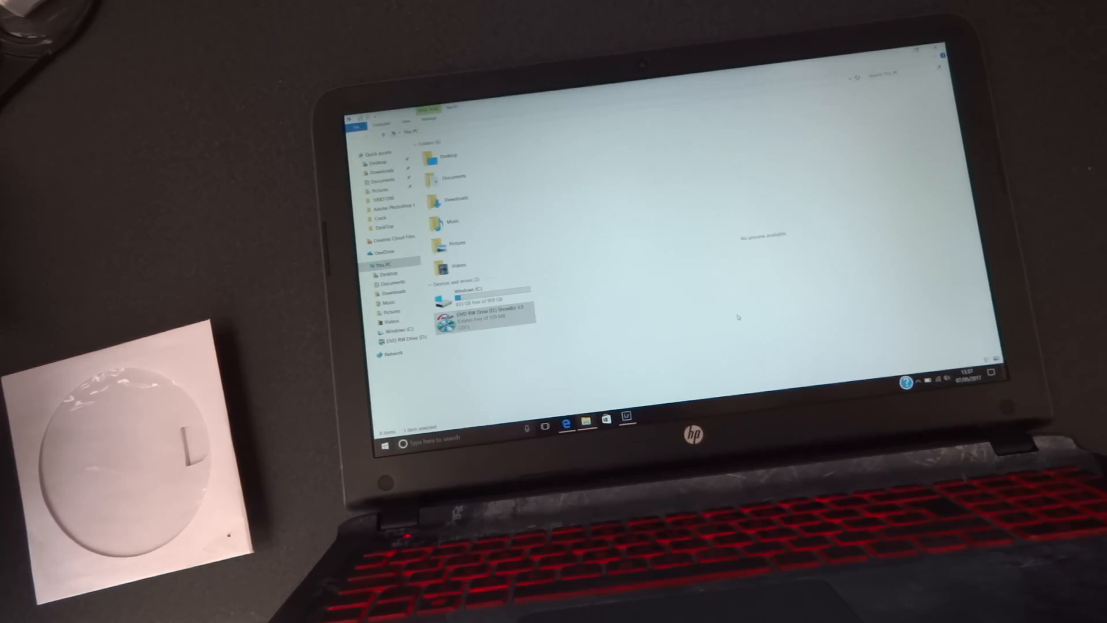